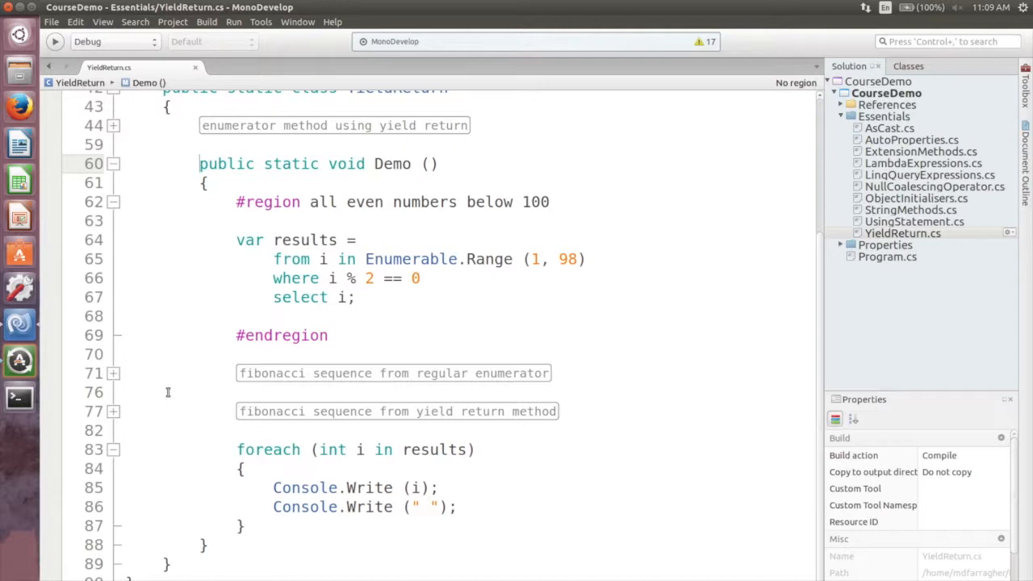
Highlight the Enumerable.Range(1, 98) even-numbers query, then collapse its #region in Demo.
left_click_drag(236, 239, 355, 297)
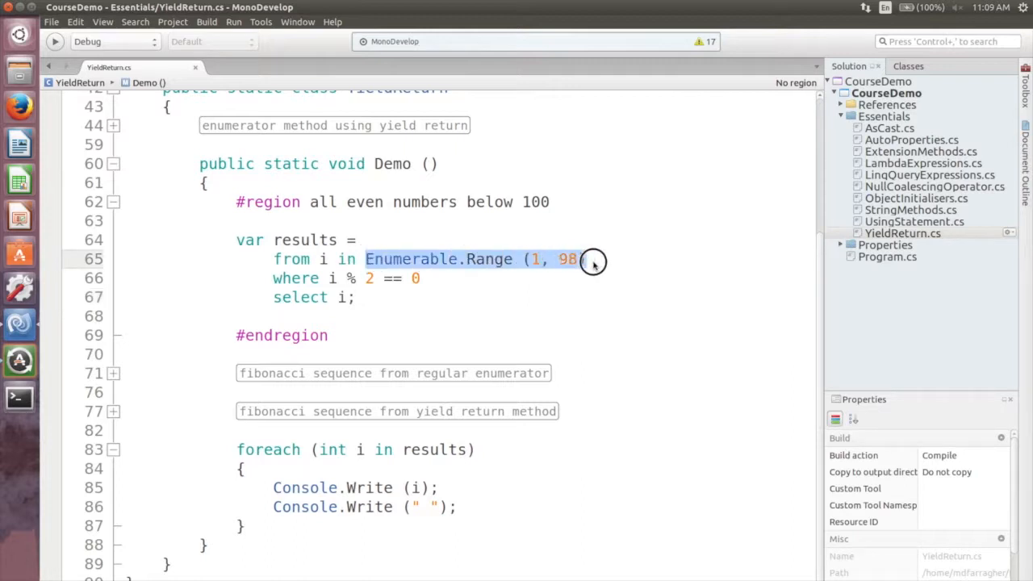
mouse_move(395, 297)
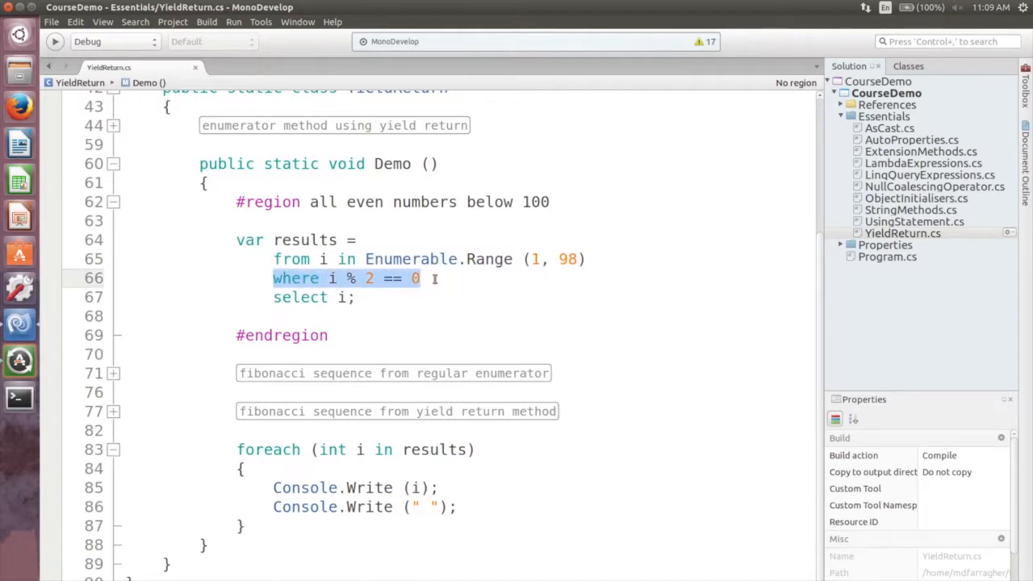
left_click(358, 297)
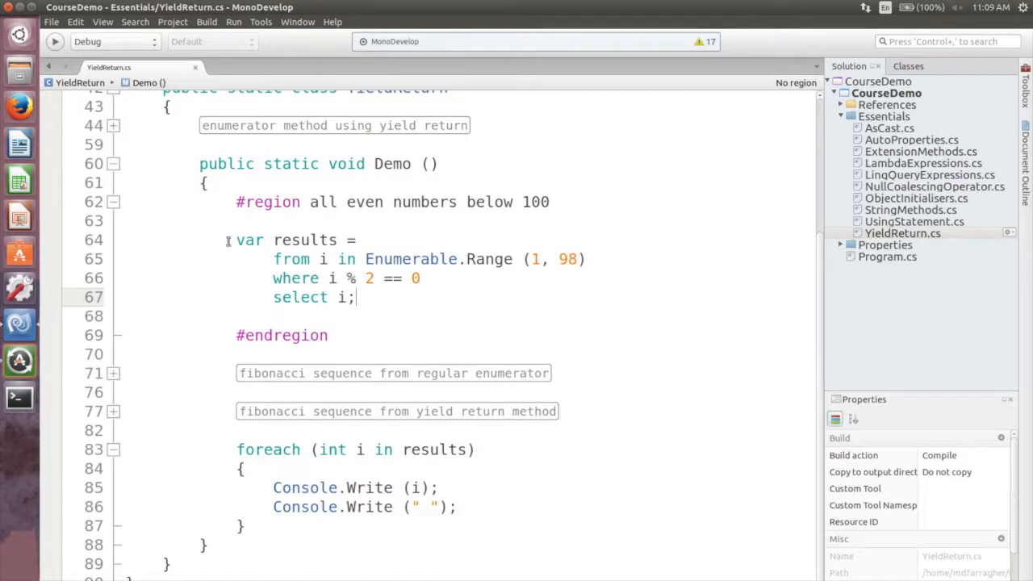
left_click_drag(236, 239, 353, 297)
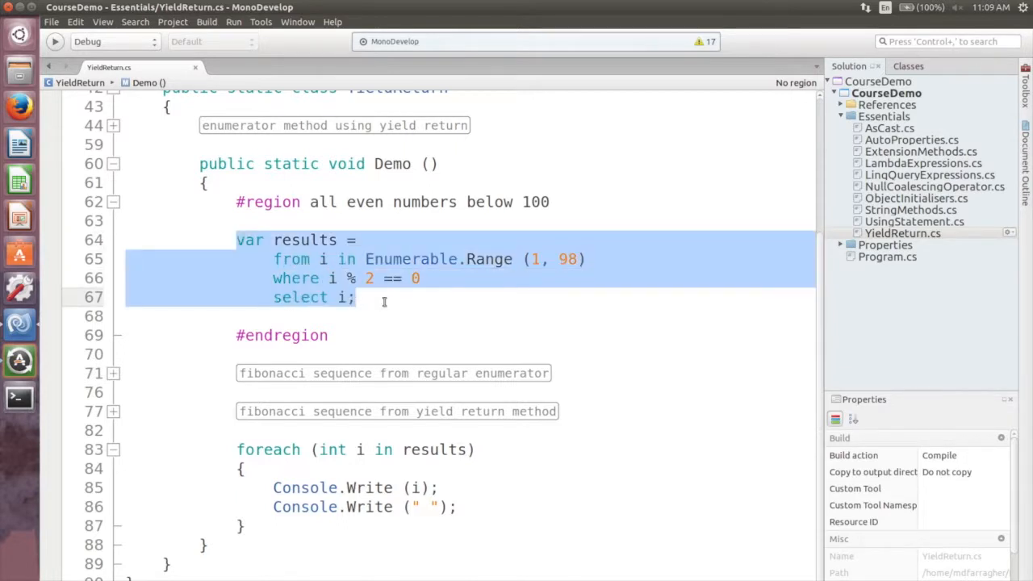
left_click(113, 201)
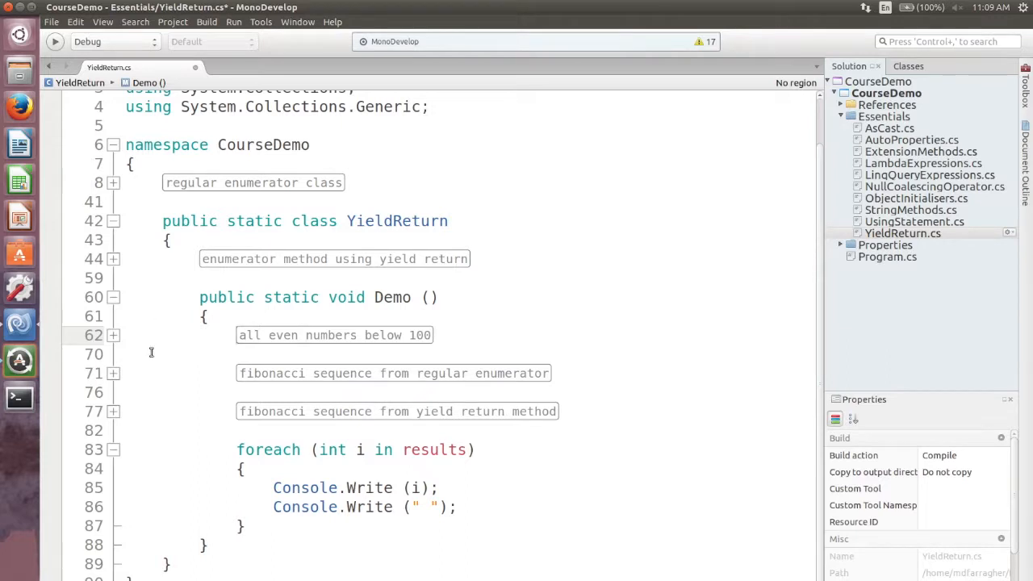
left_click(113, 373)
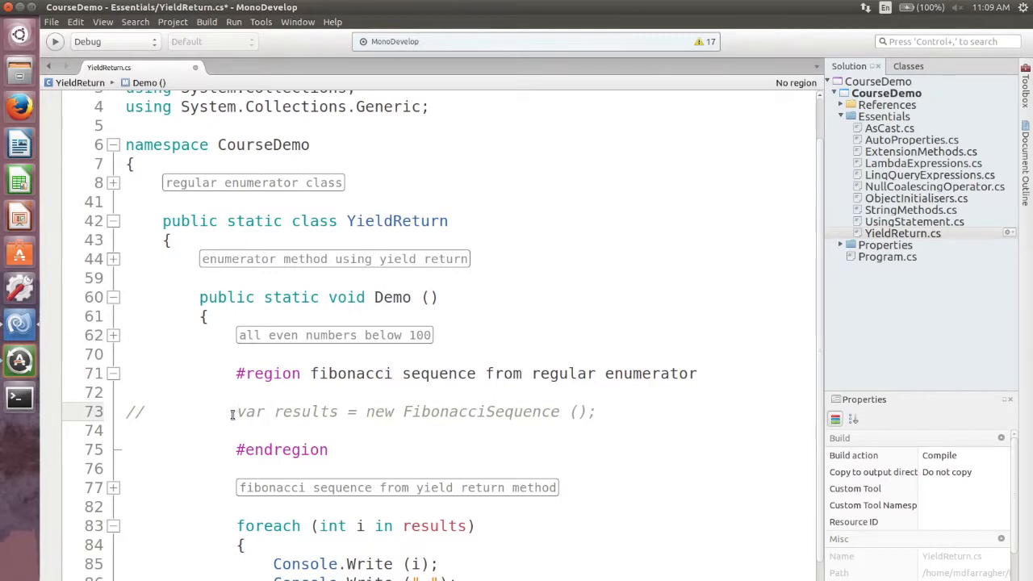
left_click(113, 372)
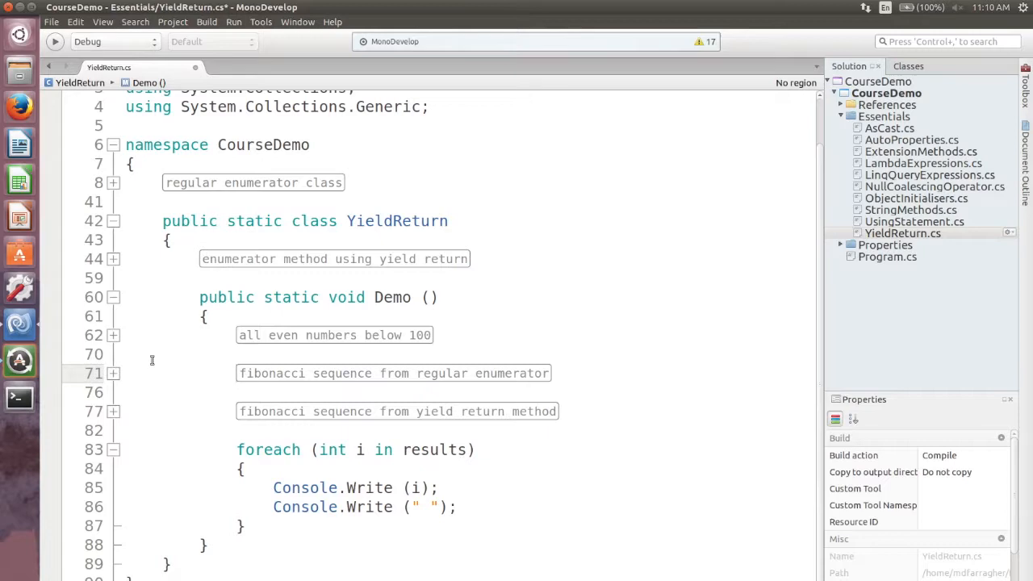
mouse_move(100, 204)
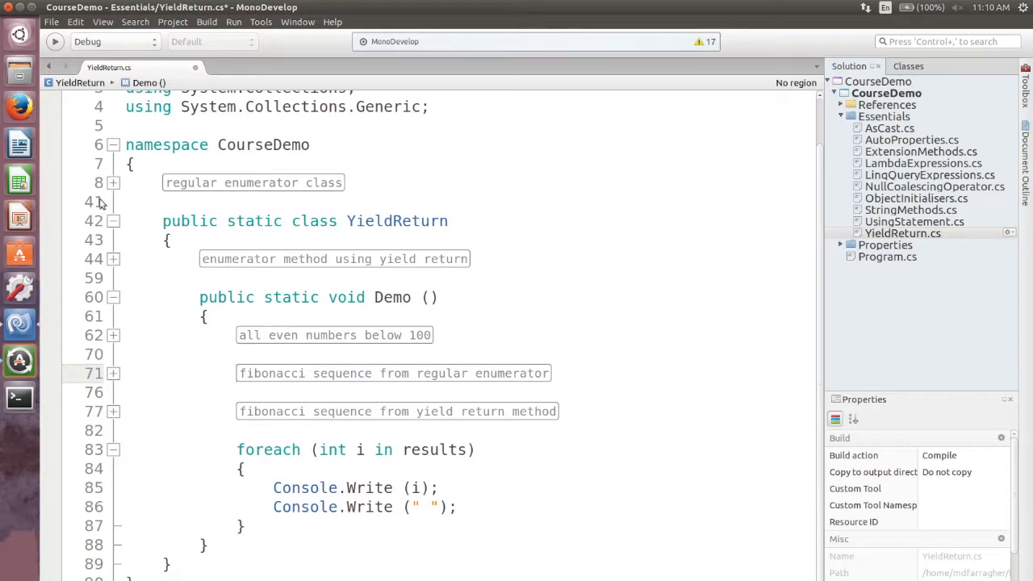
Expand the regular enumerator region and review FibonacciSequence's IEnumerator and MoveNext code.
left_click(113, 183)
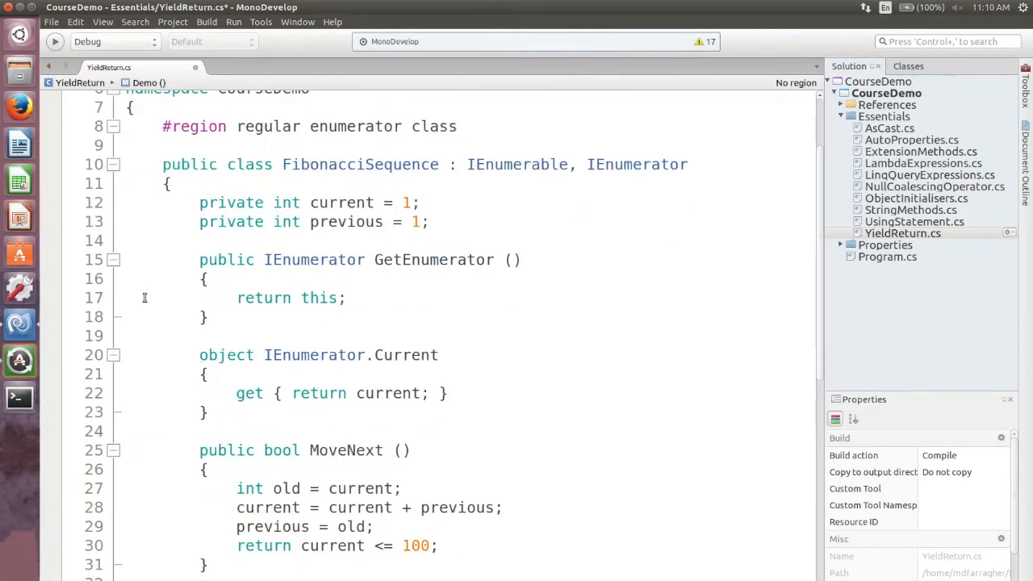
scroll("down", 3)
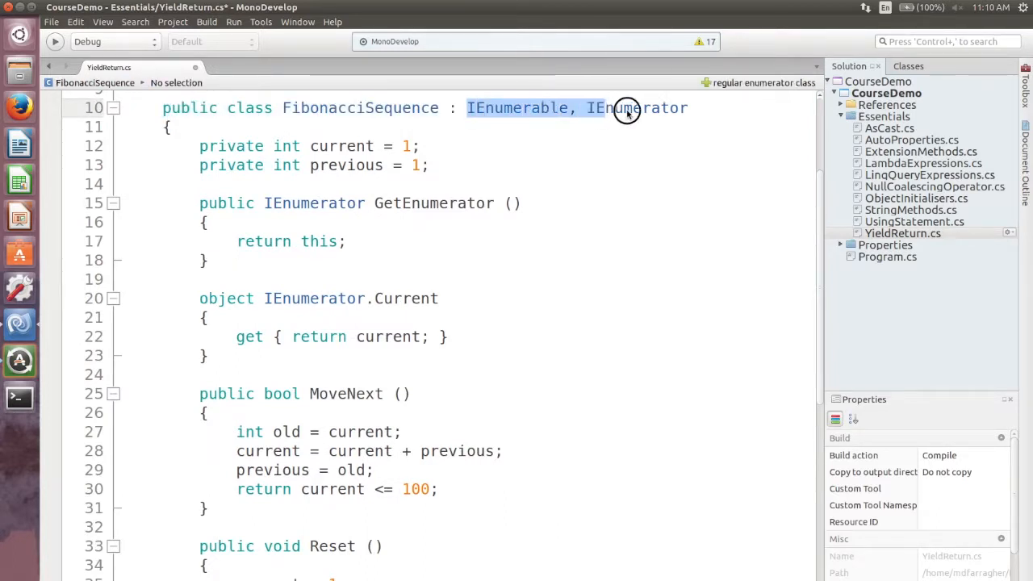
double_click(636, 106)
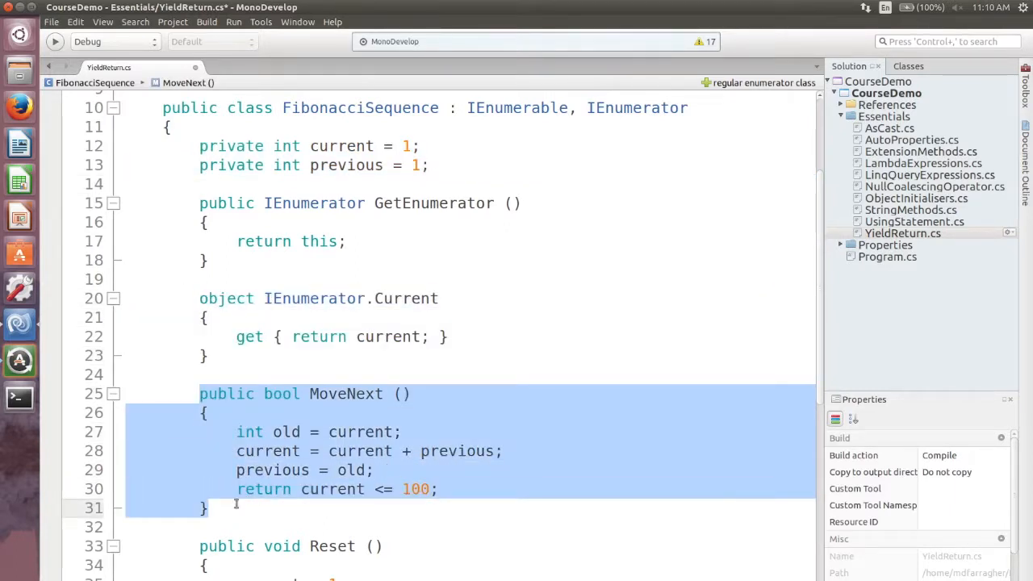
left_click(236, 433)
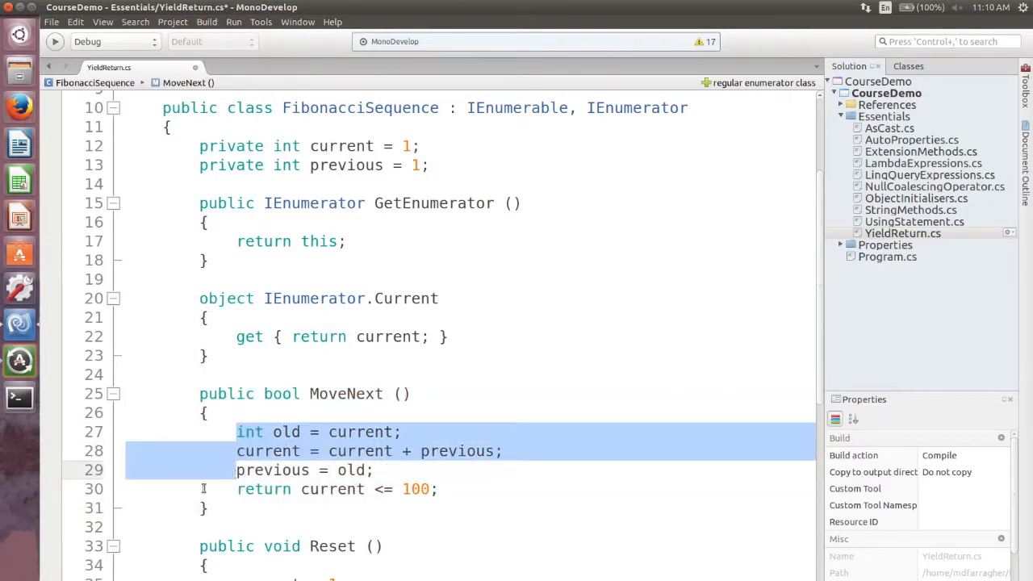
scroll("down", 3)
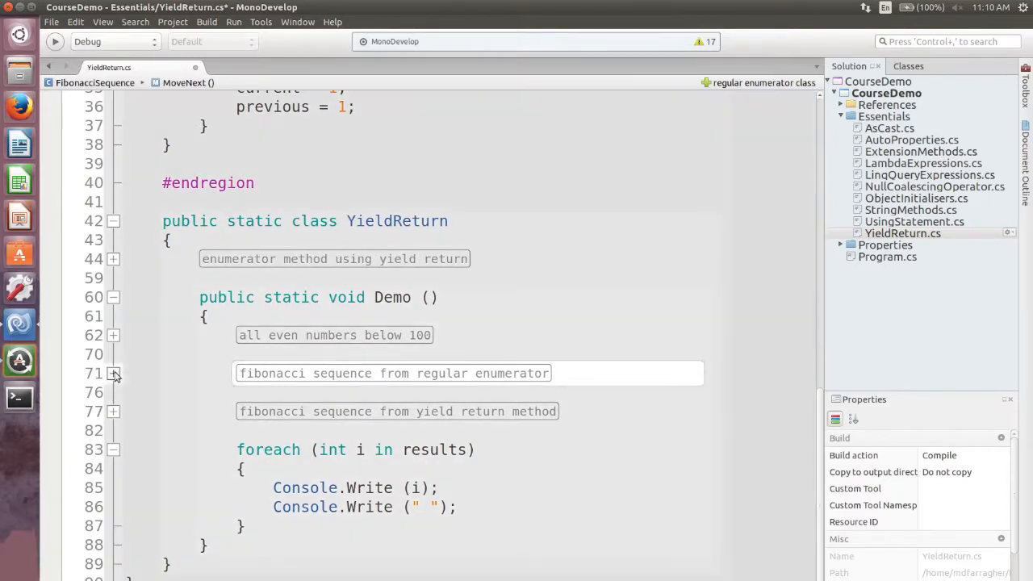
Expand the 'fibonacci sequence from regular enumerator' region in the Demo method.
left_click(113, 373)
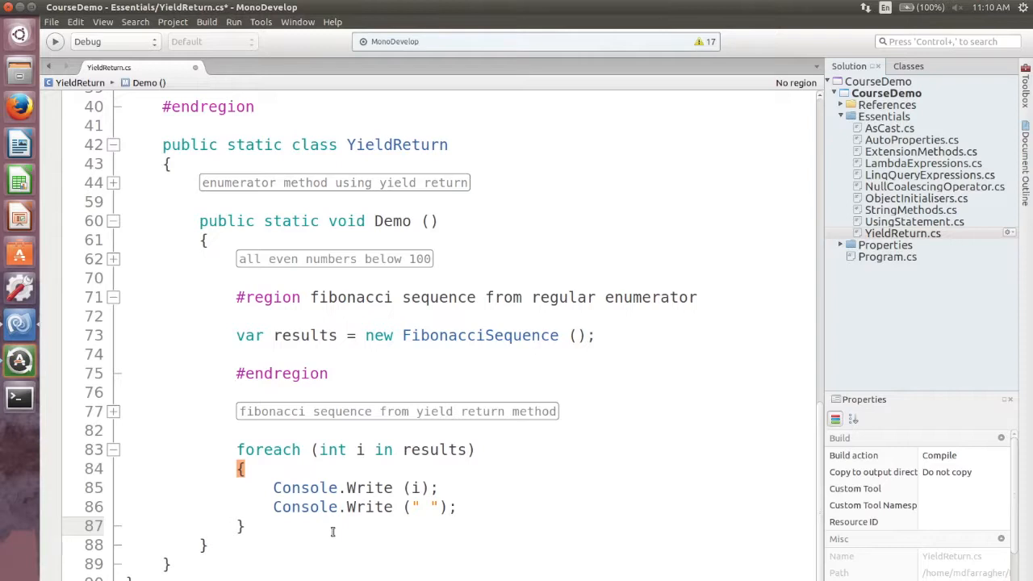
mouse_move(117, 183)
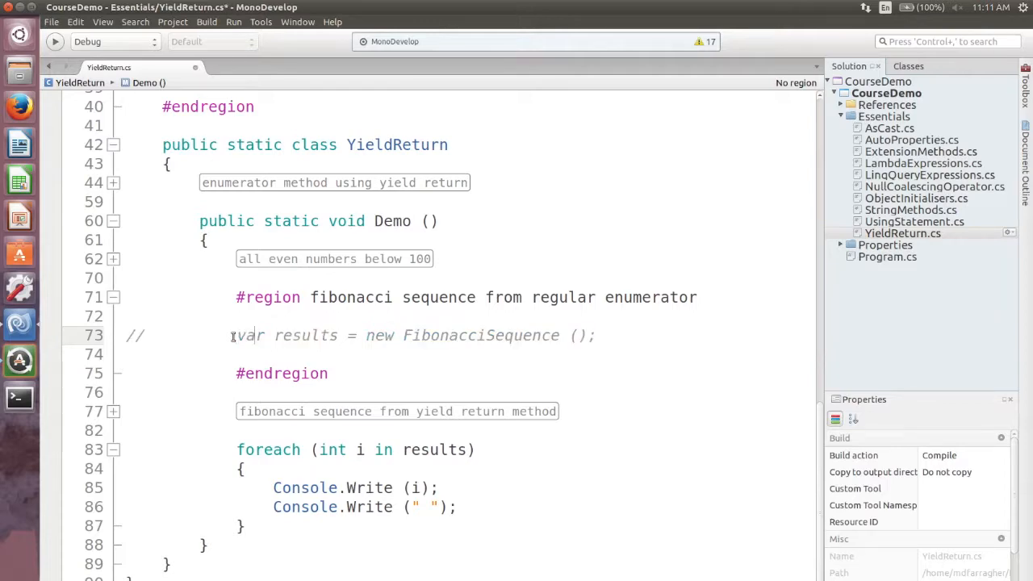
Collapse the regular enumerator class and the regular-enumerator Fibonacci section.
scroll("up", 3)
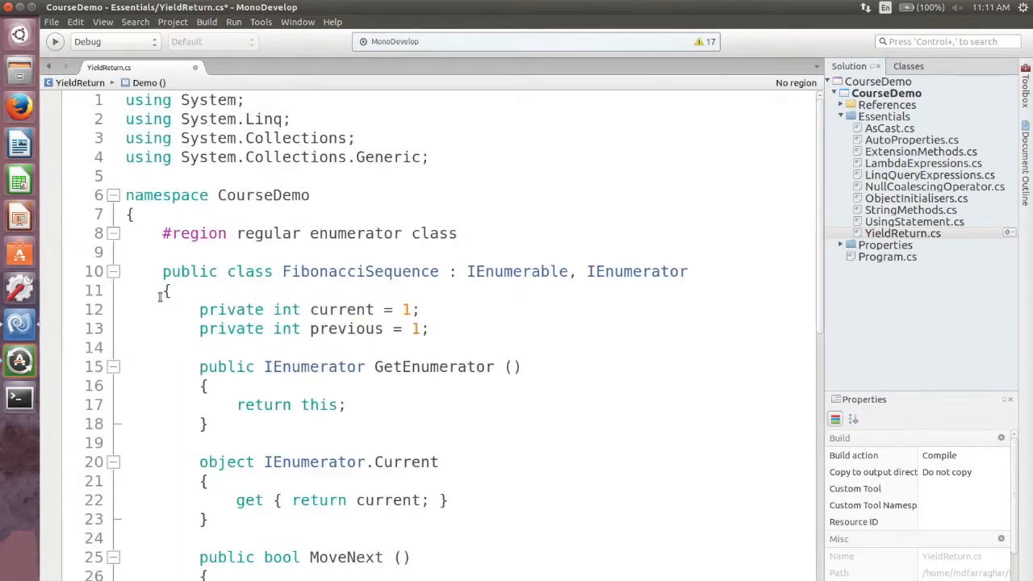
left_click(113, 233)
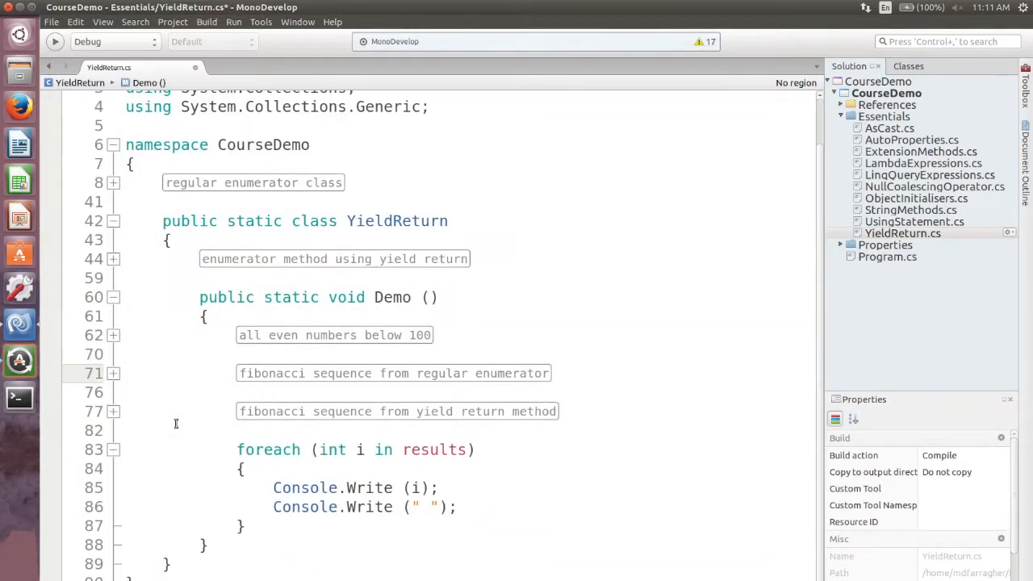
left_click(113, 373)
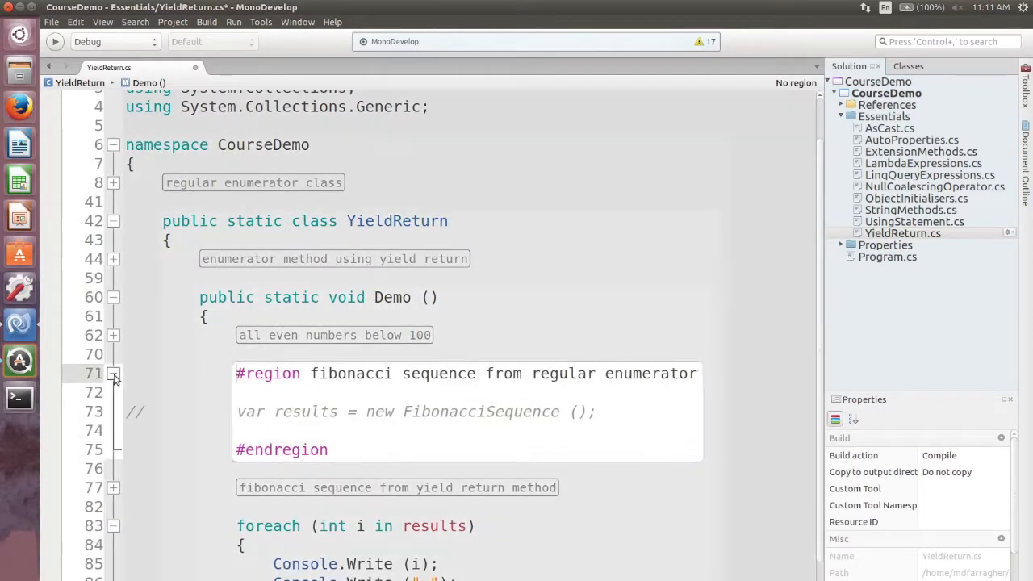
left_click(113, 373)
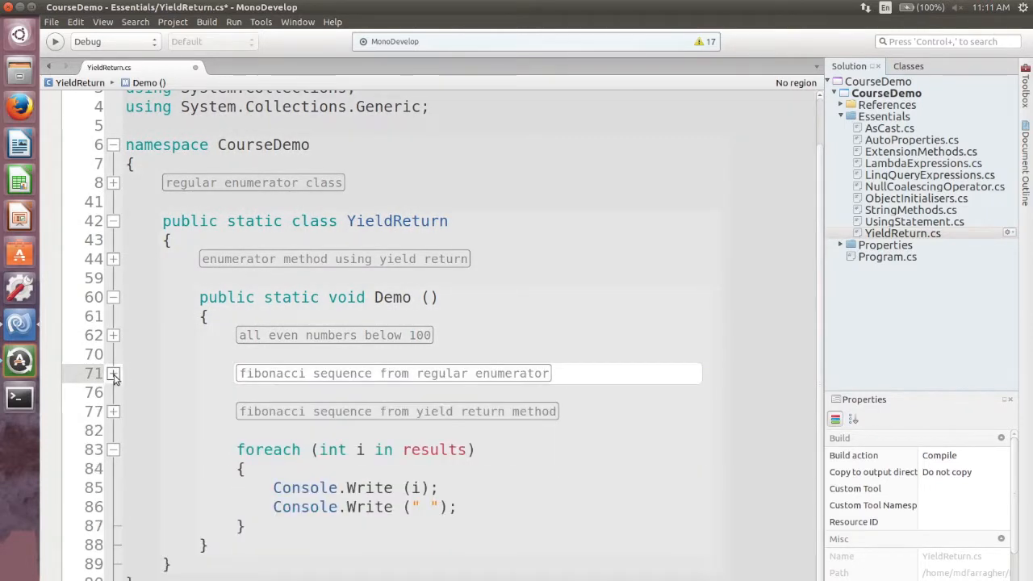
Expand the 'enumerator method using yield return' region and walk through GetFibonacciSequence.
left_click(113, 258)
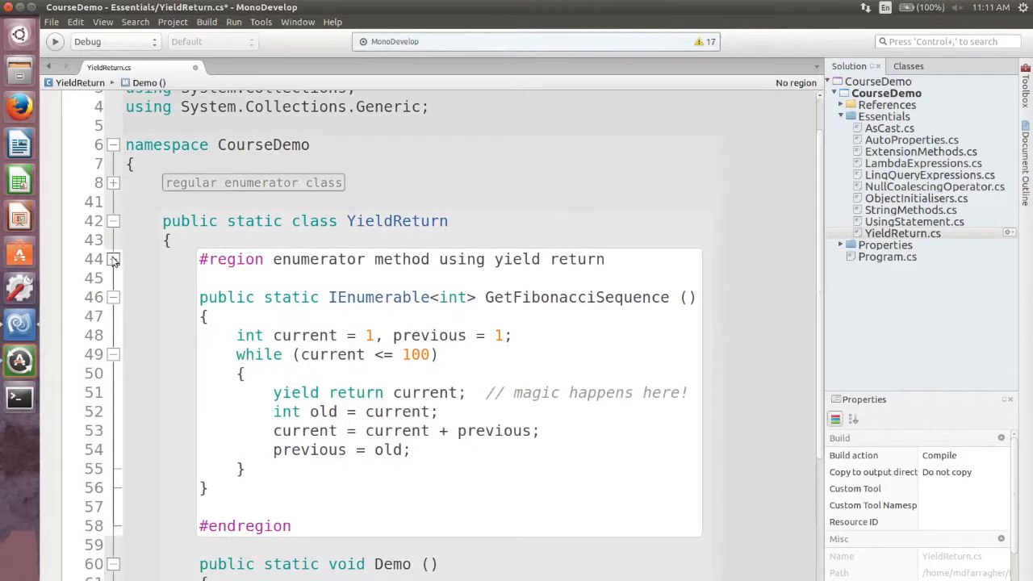
left_click(197, 297)
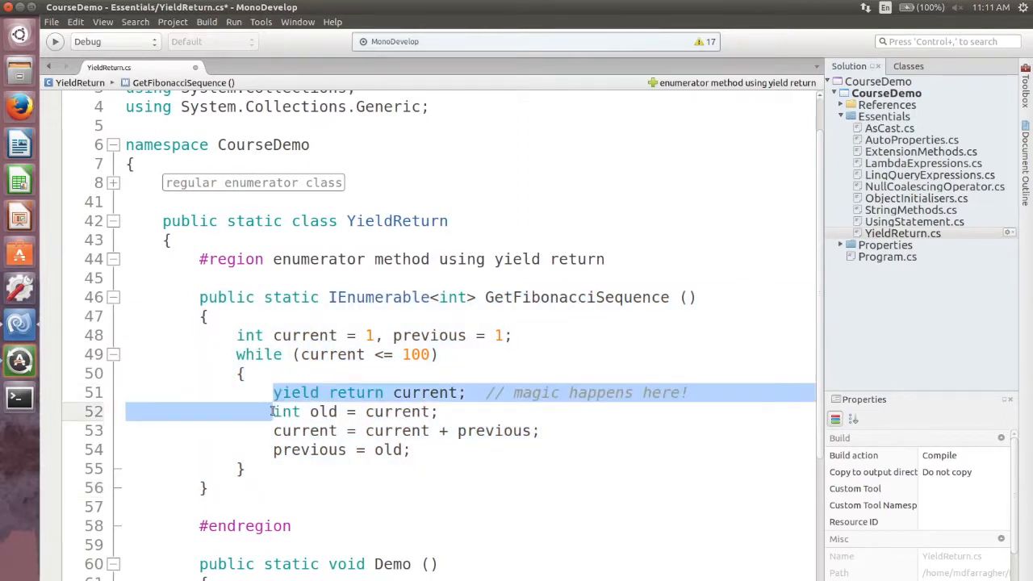
mouse_move(288, 411)
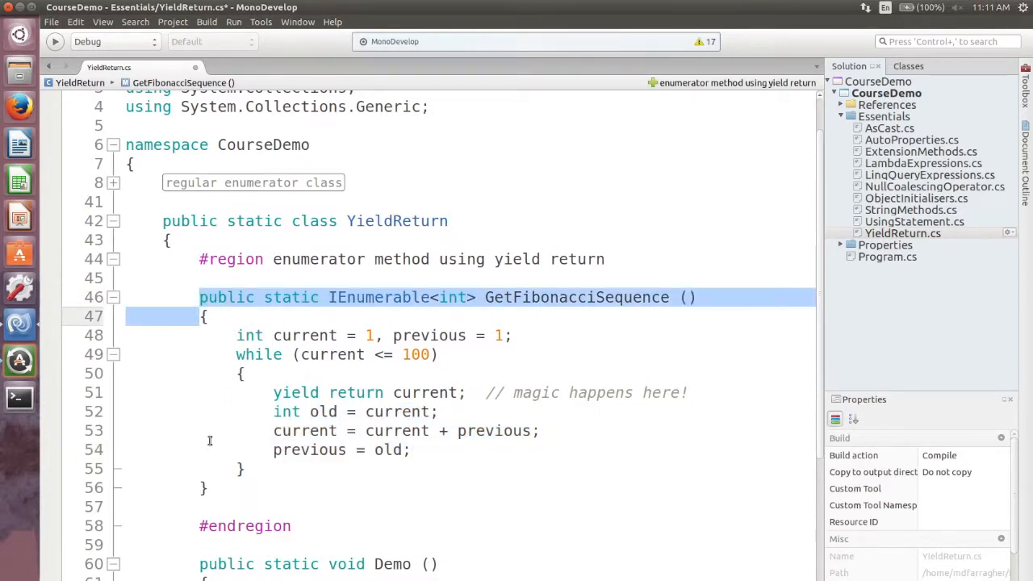
left_click(326, 297)
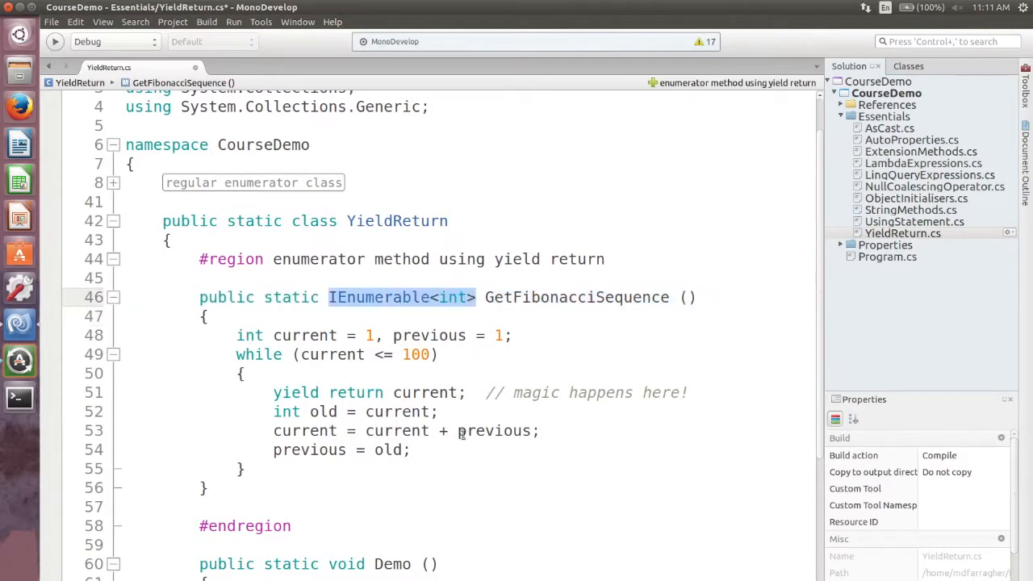
scroll("down", 3)
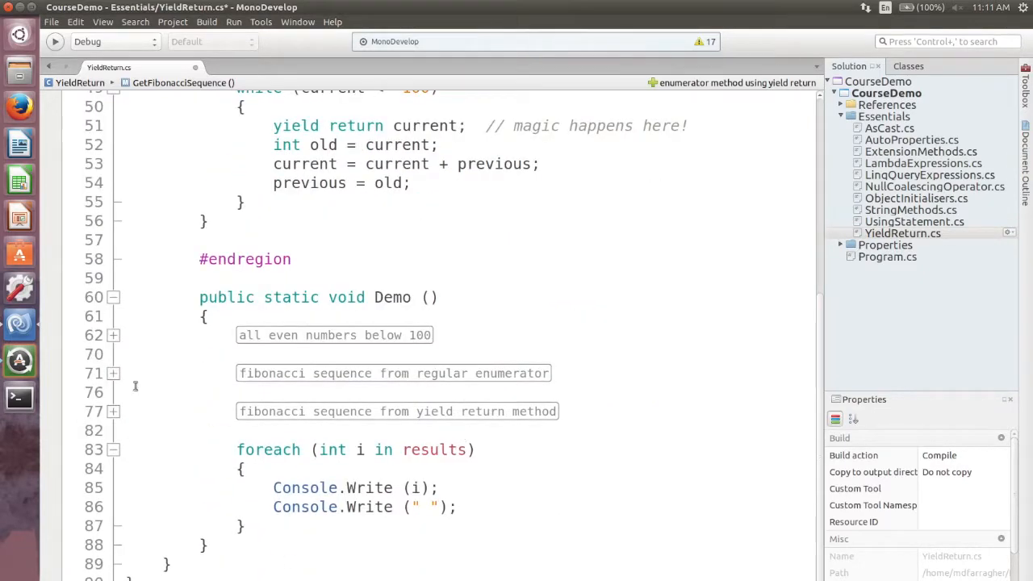
Expand Demo's yield-return section and uncomment results = GetFibonacciSequence().
left_click(113, 411)
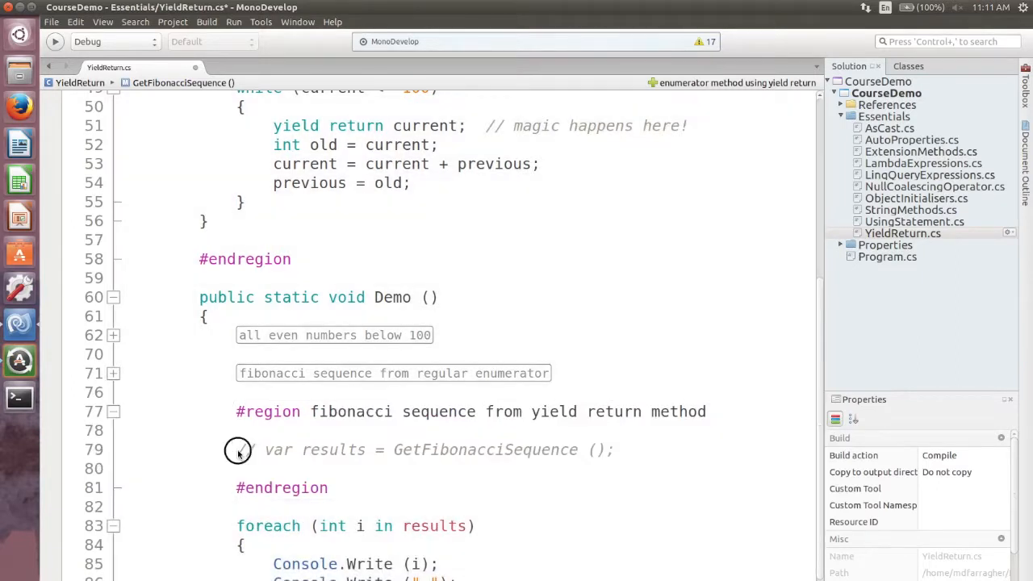
left_click(239, 448)
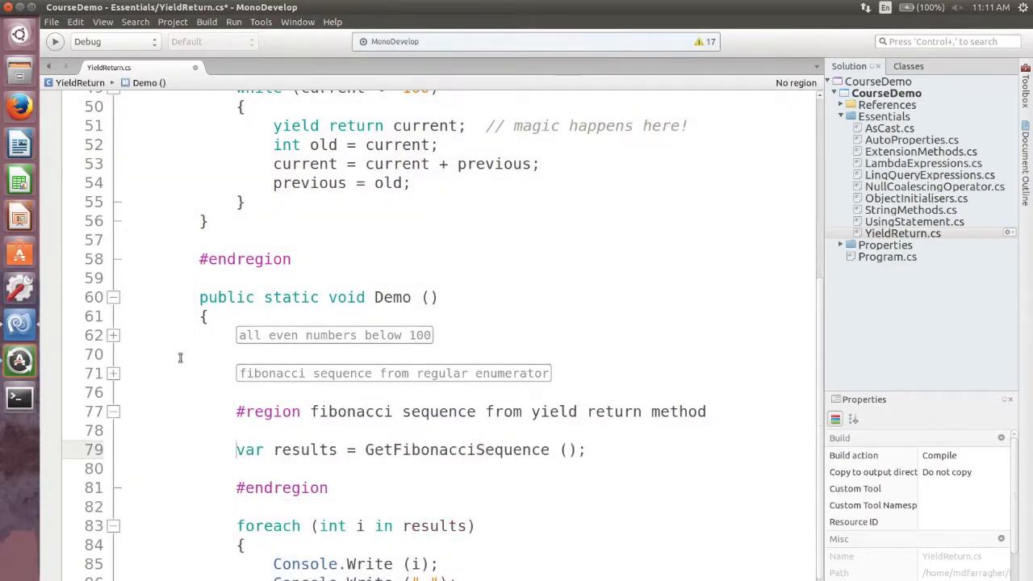
scroll("up", 3)
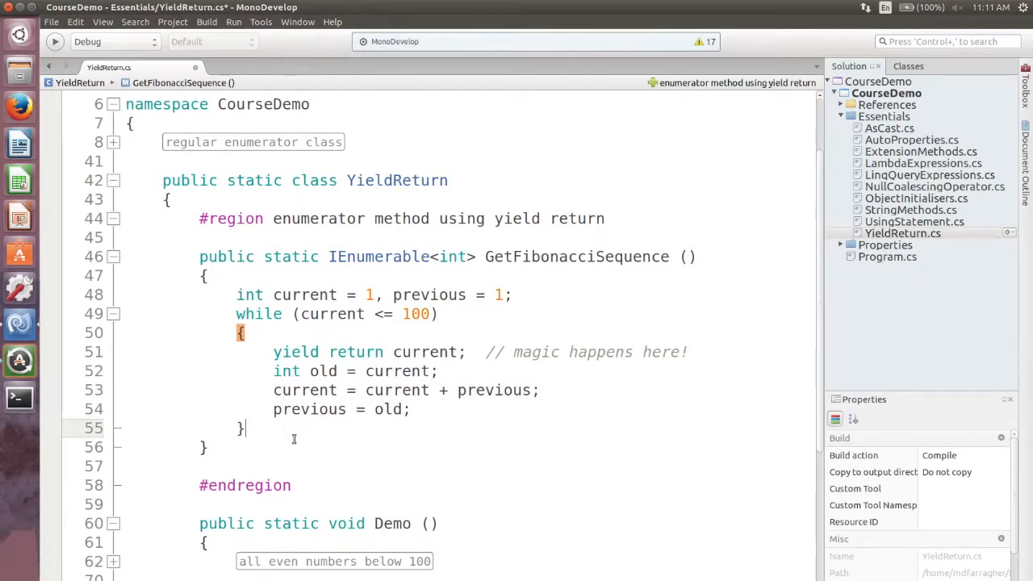
Save YieldReturn.cs and start building the CourseDemo project with Run.
scroll("down", 3)
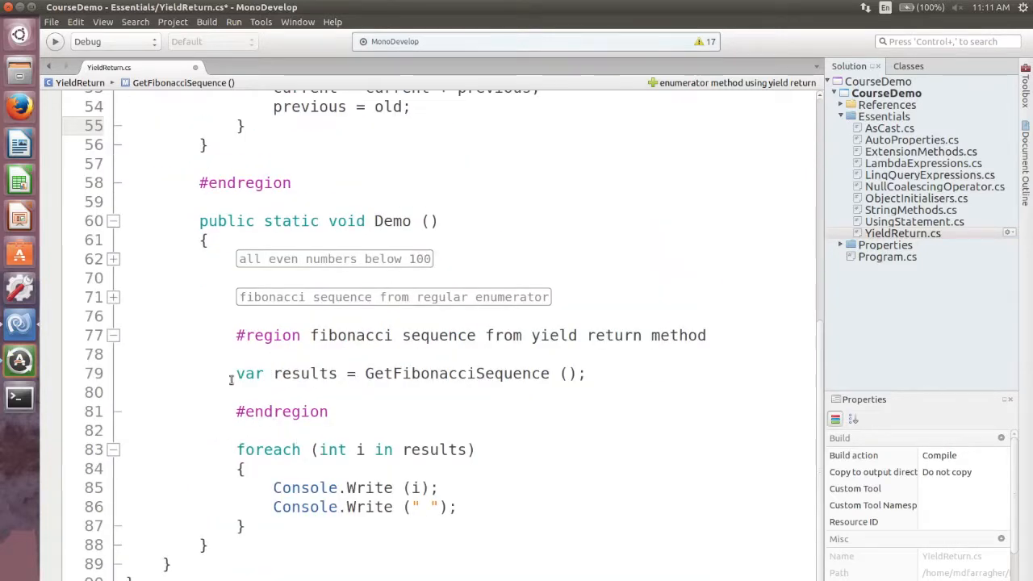
left_click(239, 468)
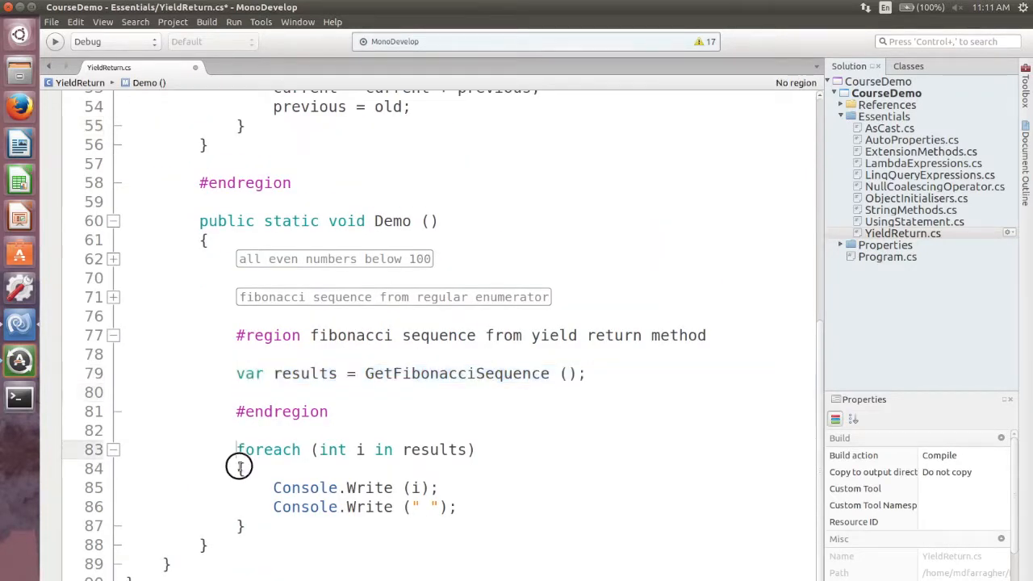
left_click_drag(239, 449, 265, 544)
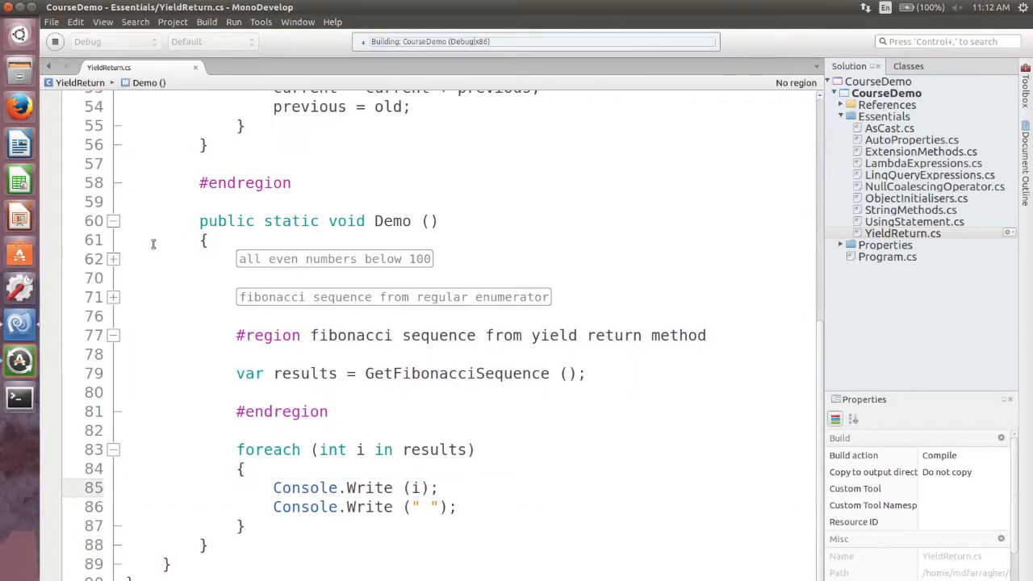
left_click(233, 23)
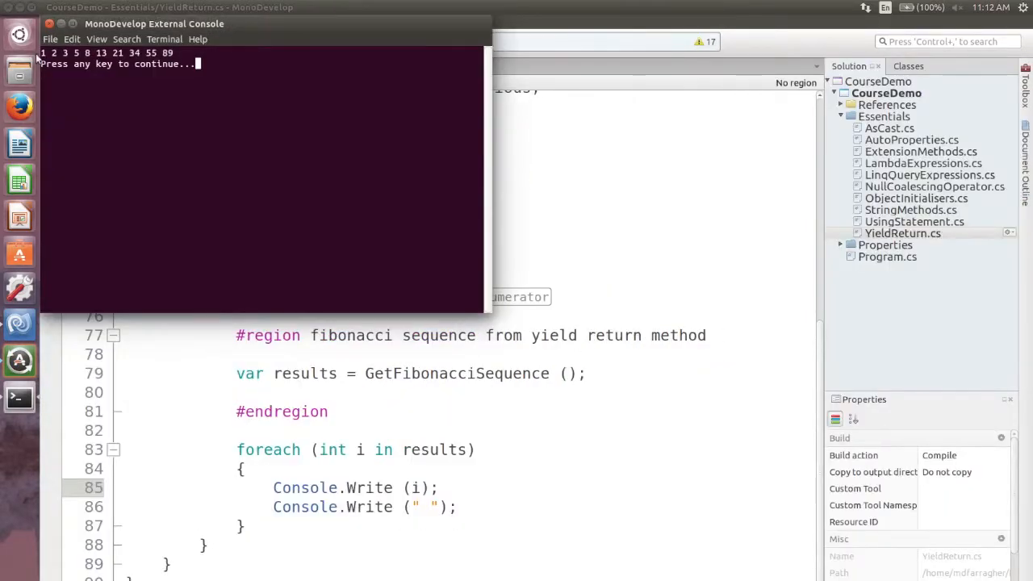
mouse_move(200, 53)
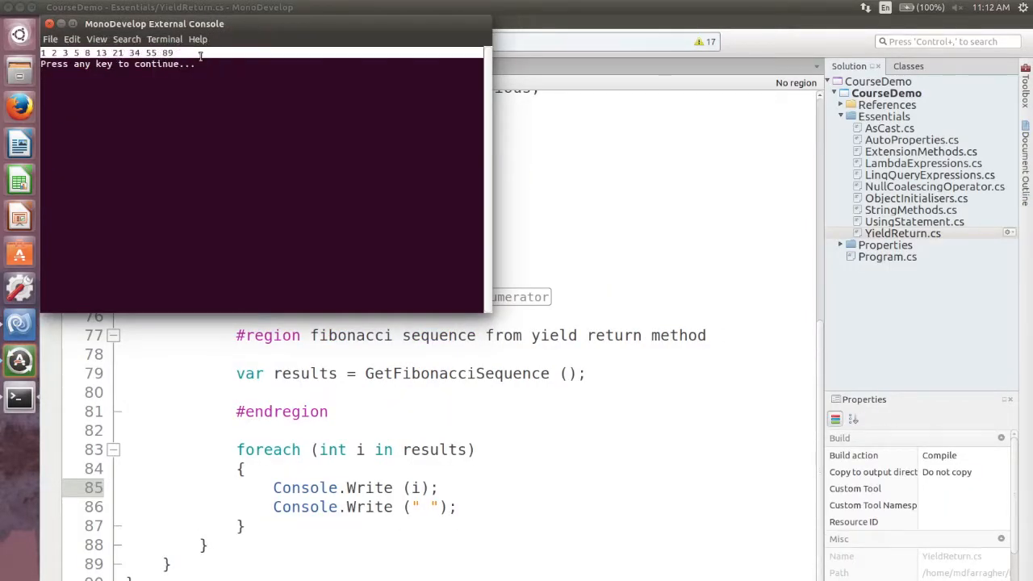
mouse_move(208, 136)
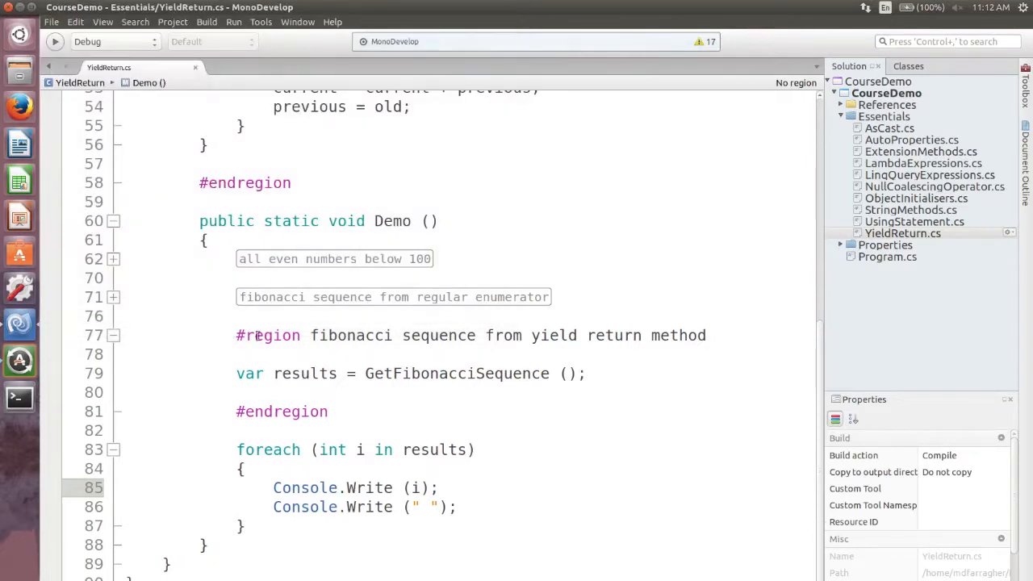
scroll("up", 3)
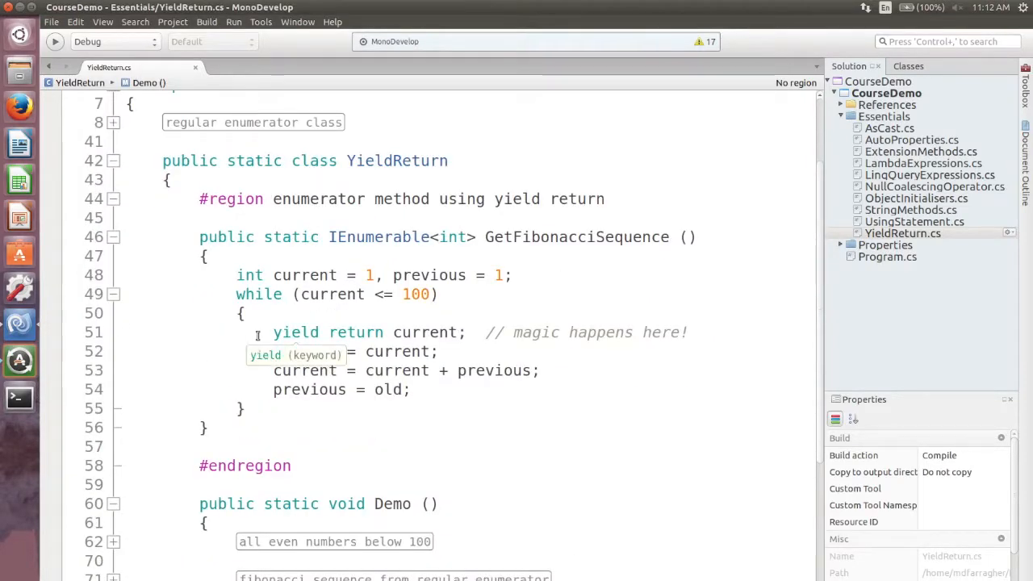